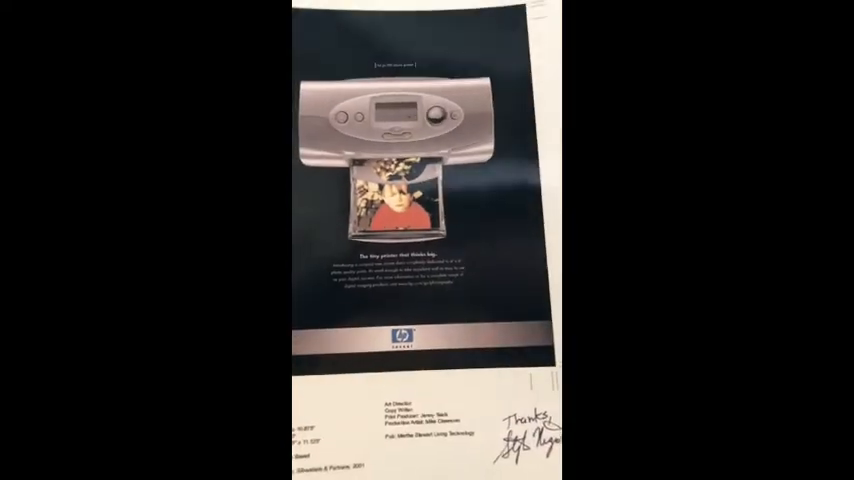
{"action": "mouse_move", "coordinate": [428, 240]}
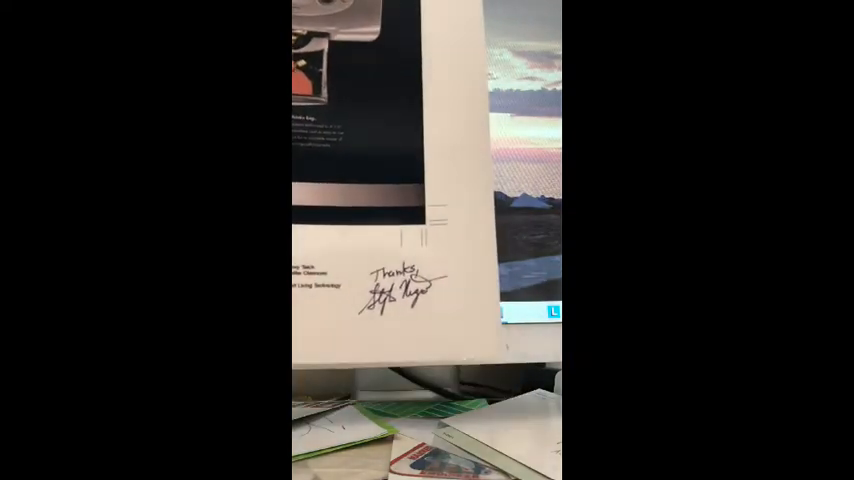